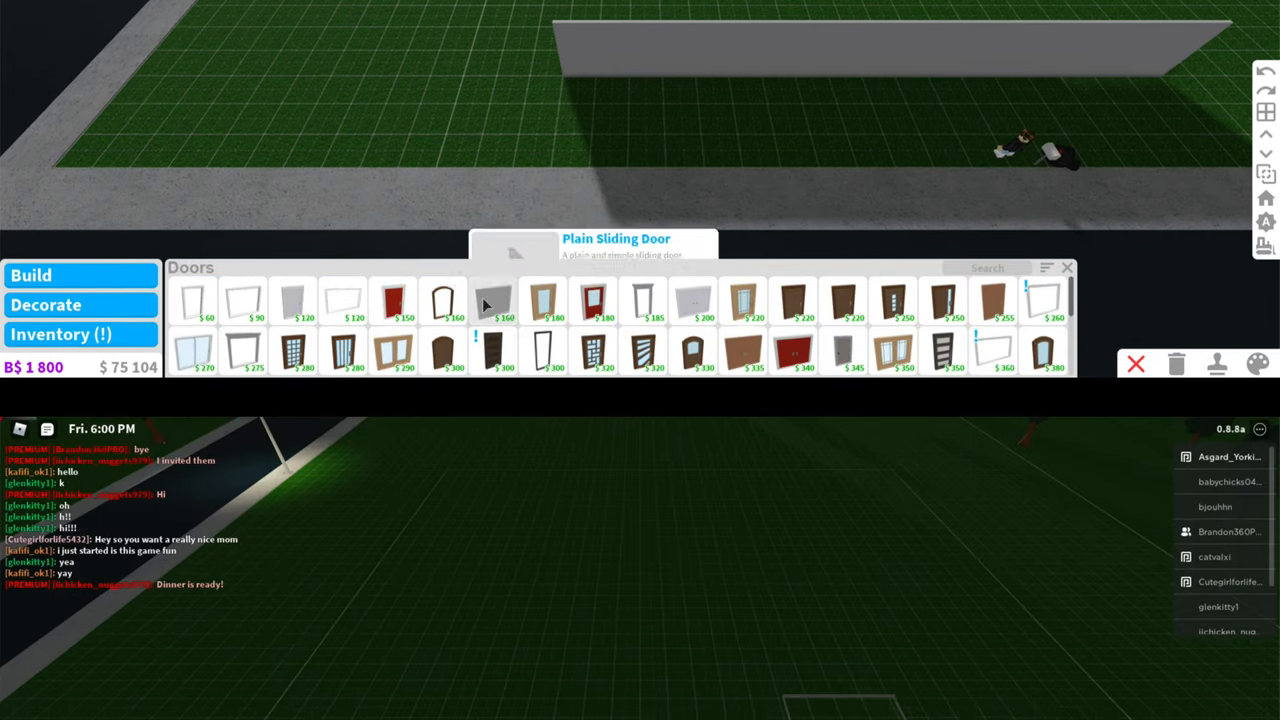
Choose the plain sliding door from the Doors catalog for the house walls
left_click(492, 300)
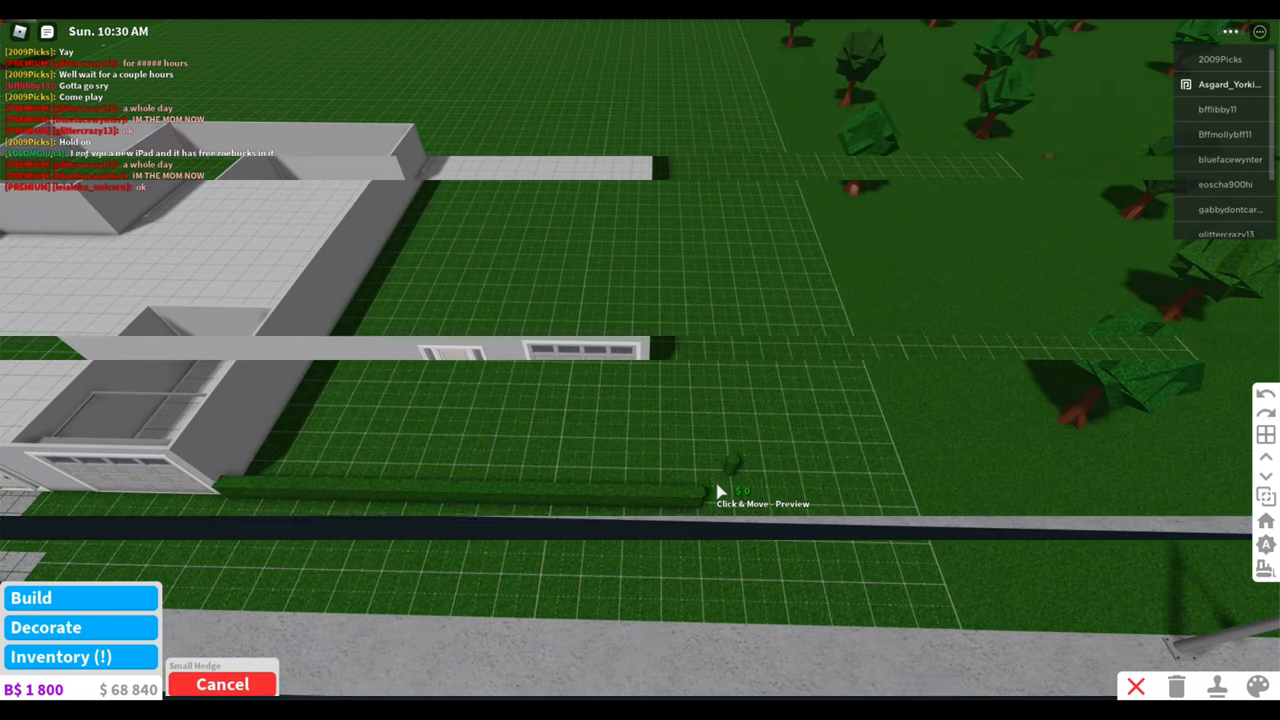
mouse_move(680, 112)
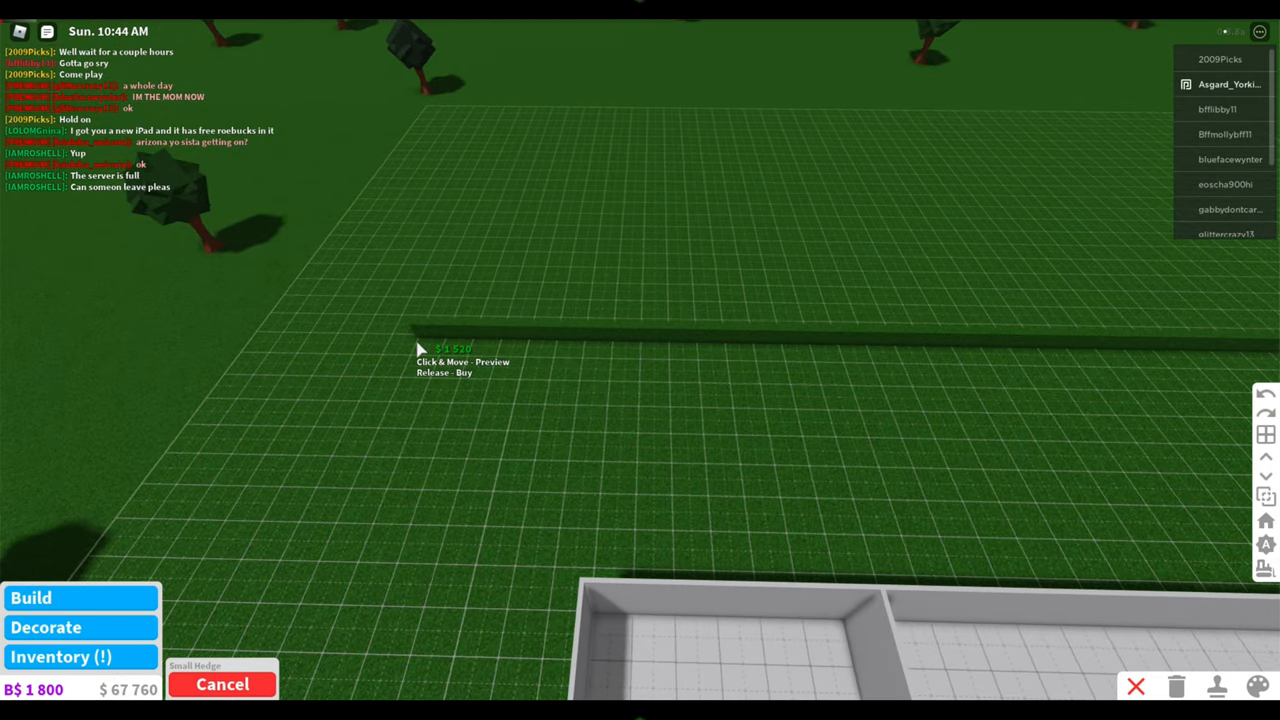
mouse_move(438, 348)
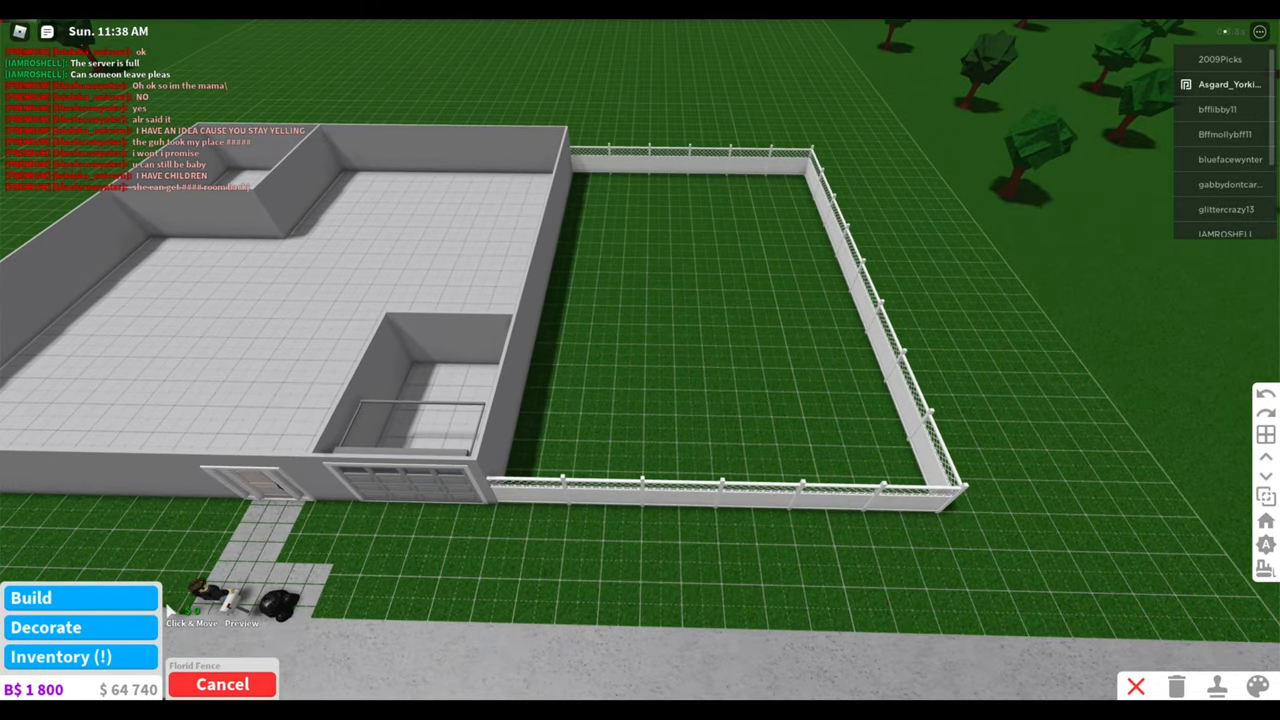
Start the Pool tool to drag out a rectangular pool inside the fenced yard
left_click(32, 596)
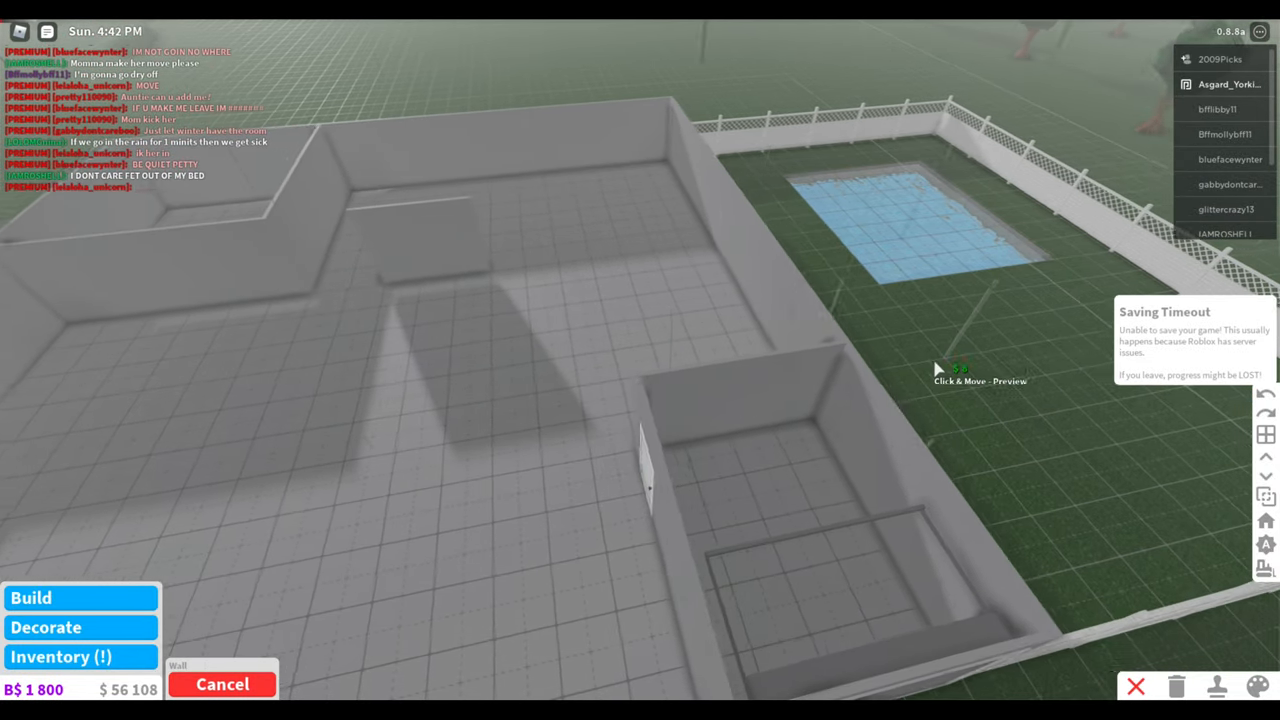
Set a Clear Sliding Door into the back wall of the house
left_click(60, 656)
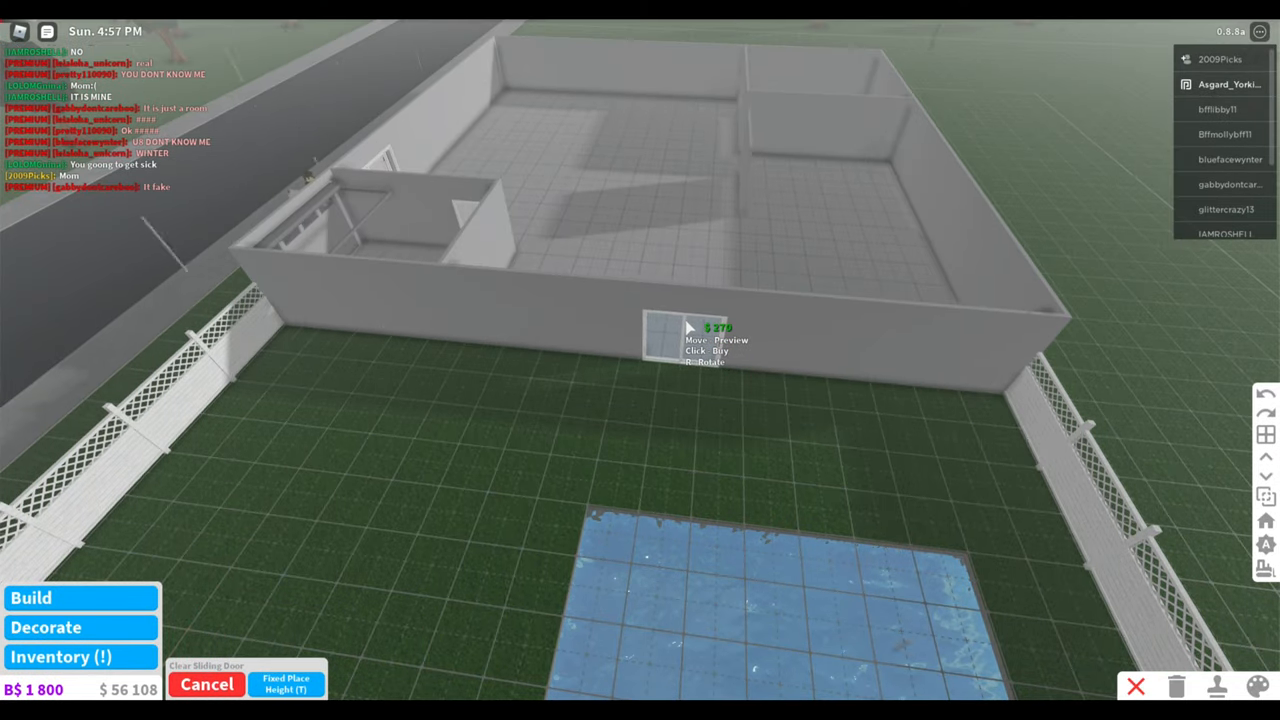
left_click(684, 330)
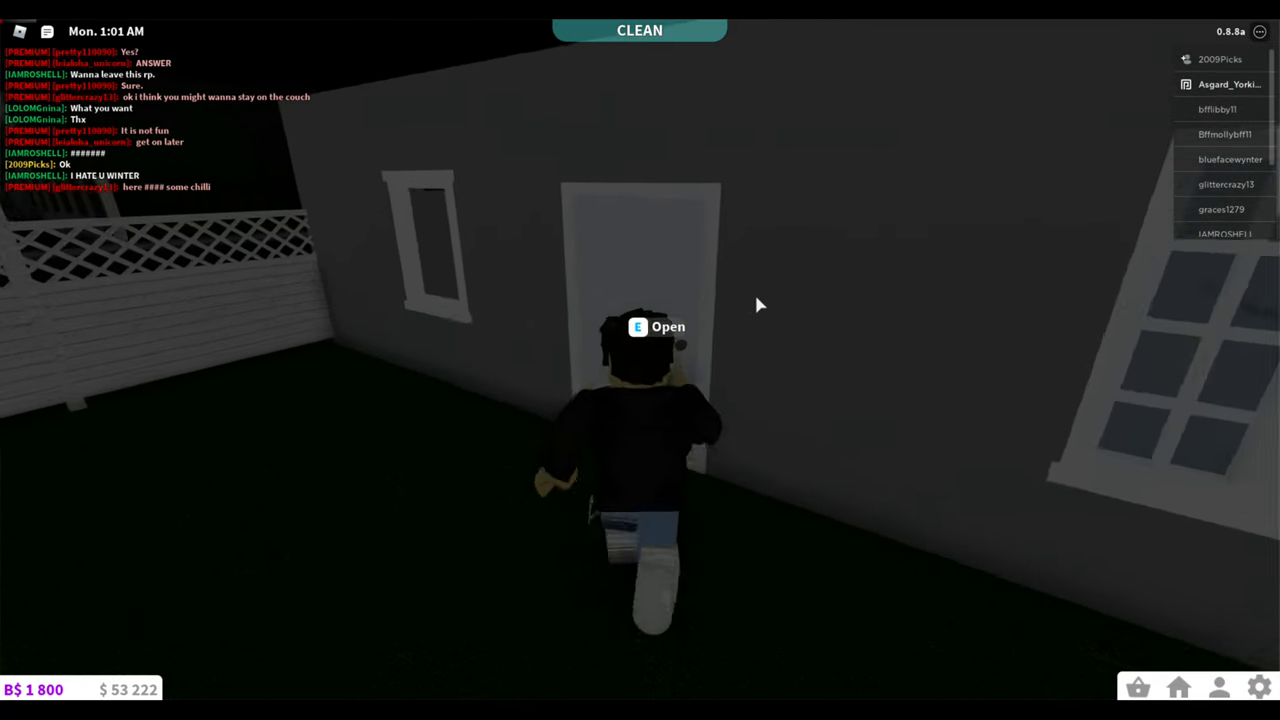
Walk through the front door and an inner door into the rooms using E and W
key("e")
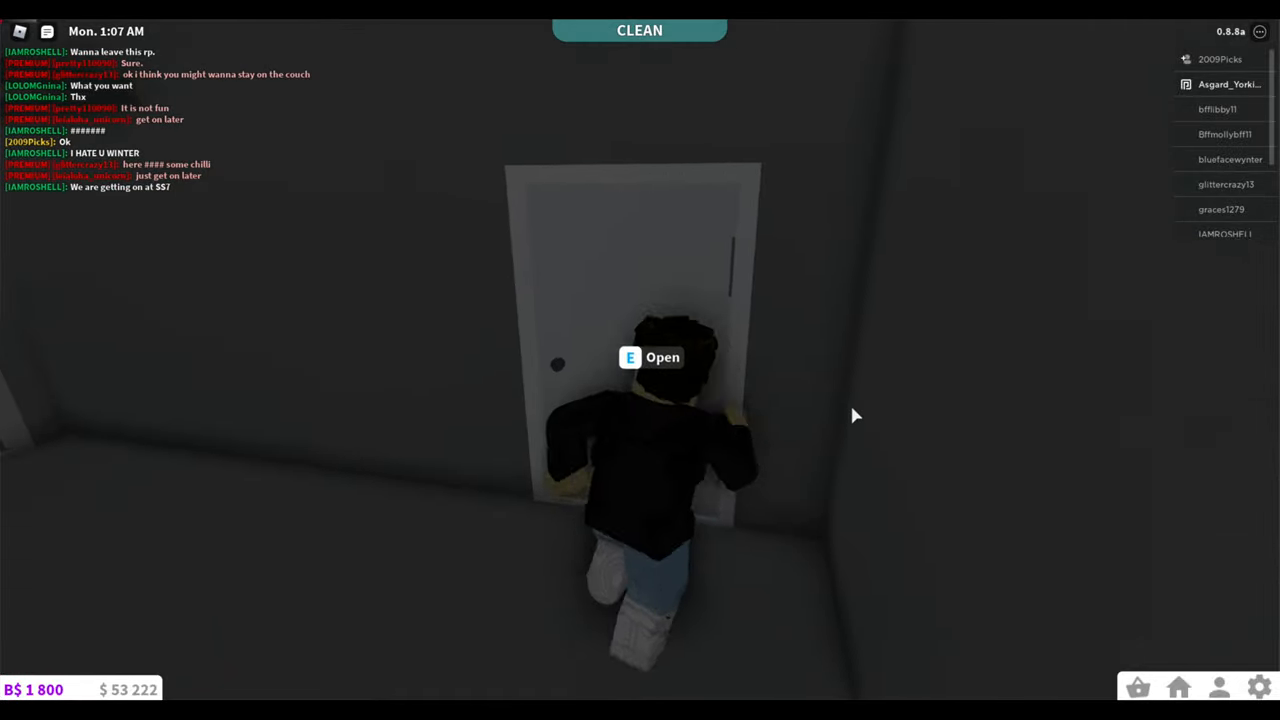
key("e")
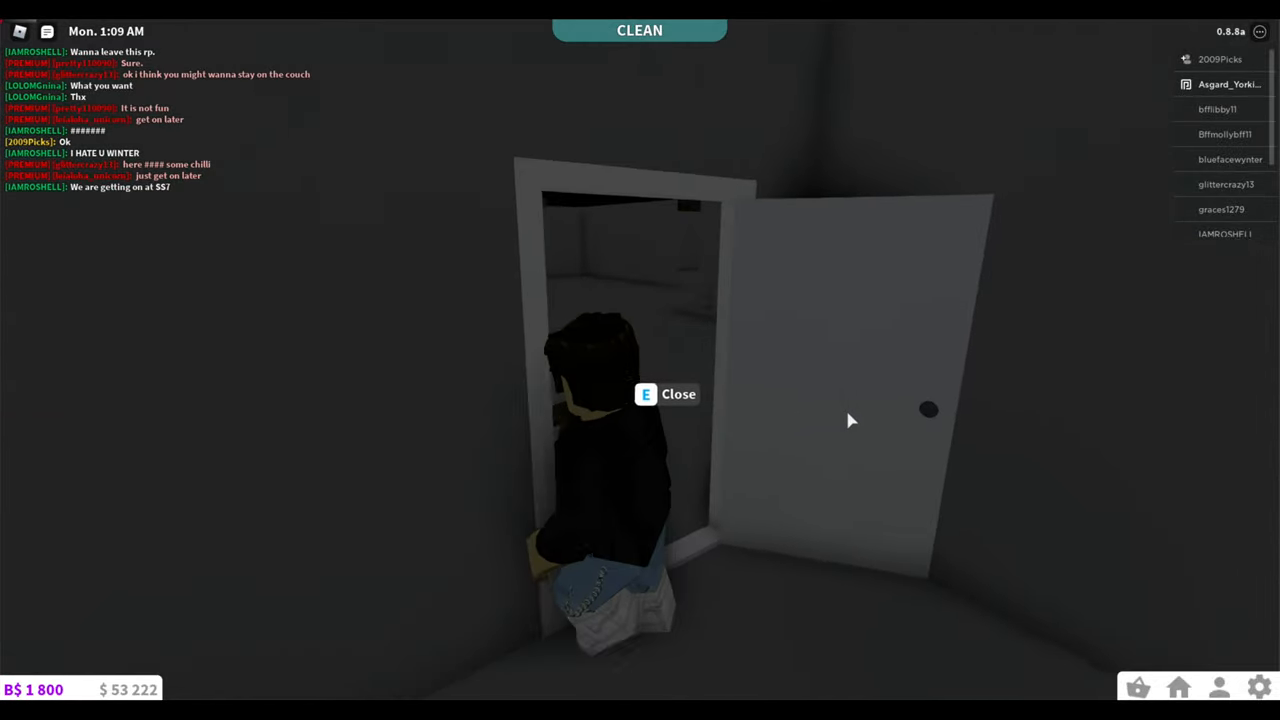
key("e")
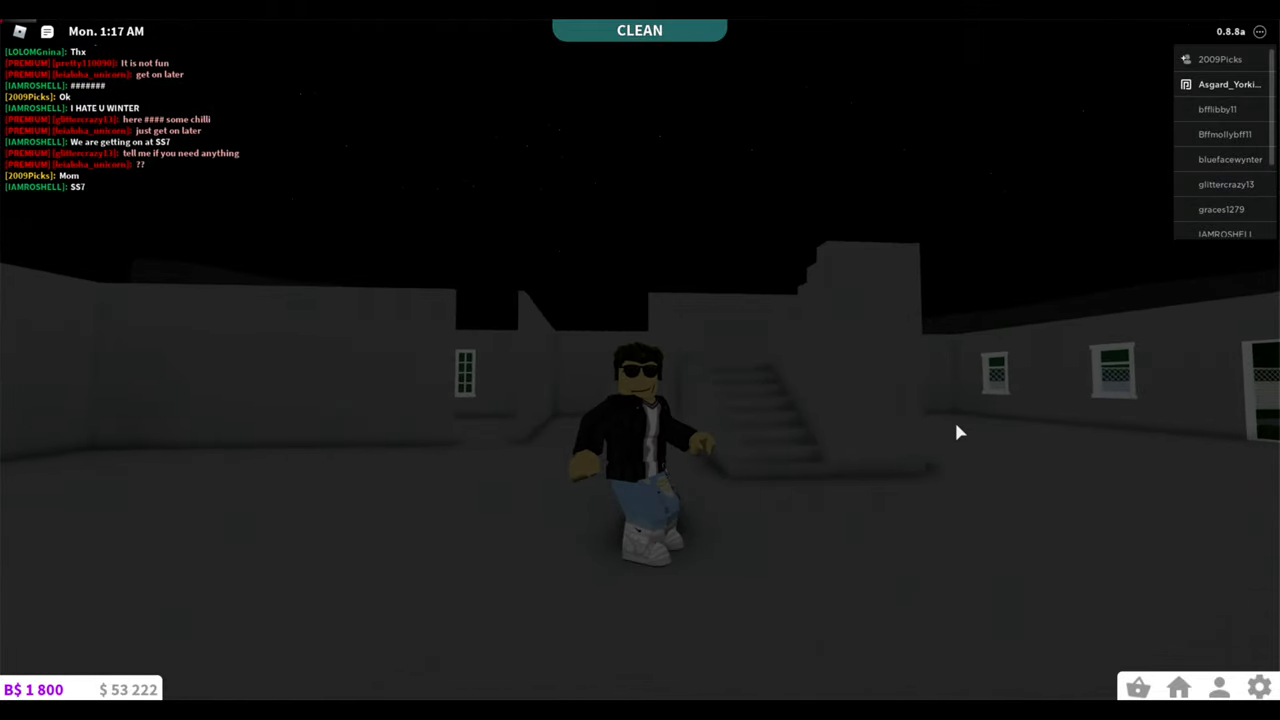
key("w")
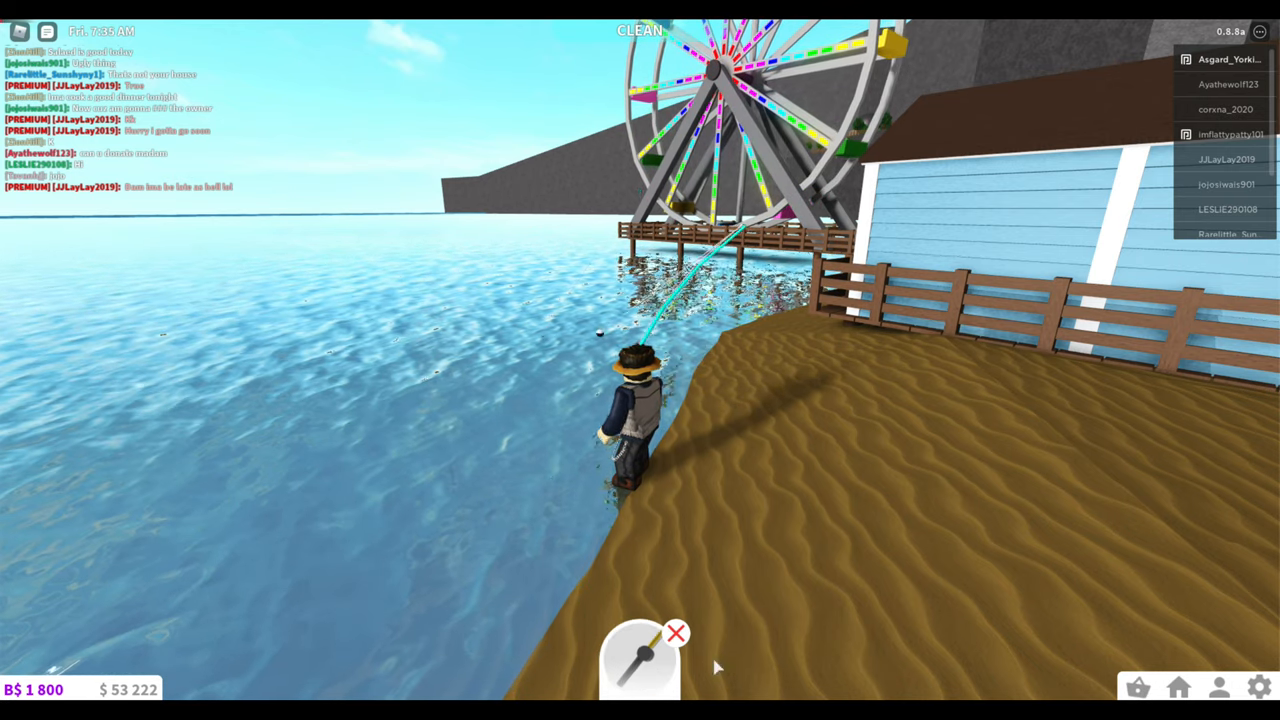
Show the Fun, Energy, Hunger and Hygiene mood bars while fishing at the pier
left_click(1218, 688)
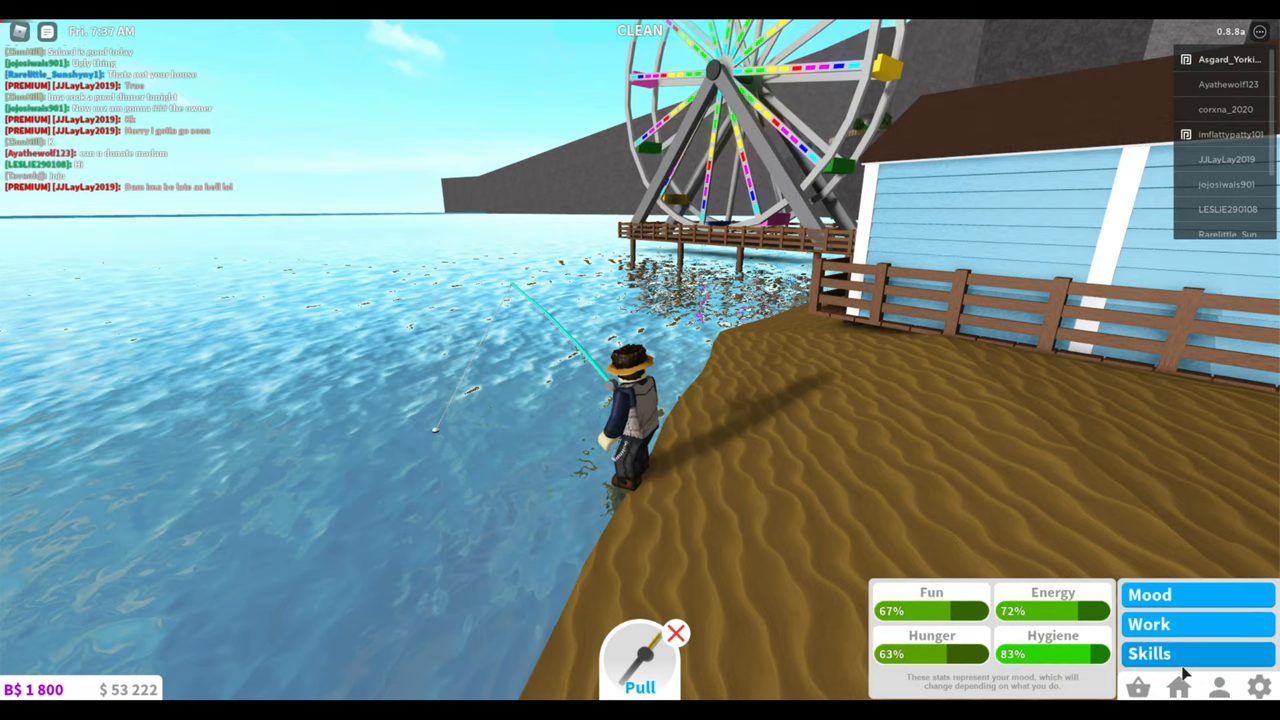